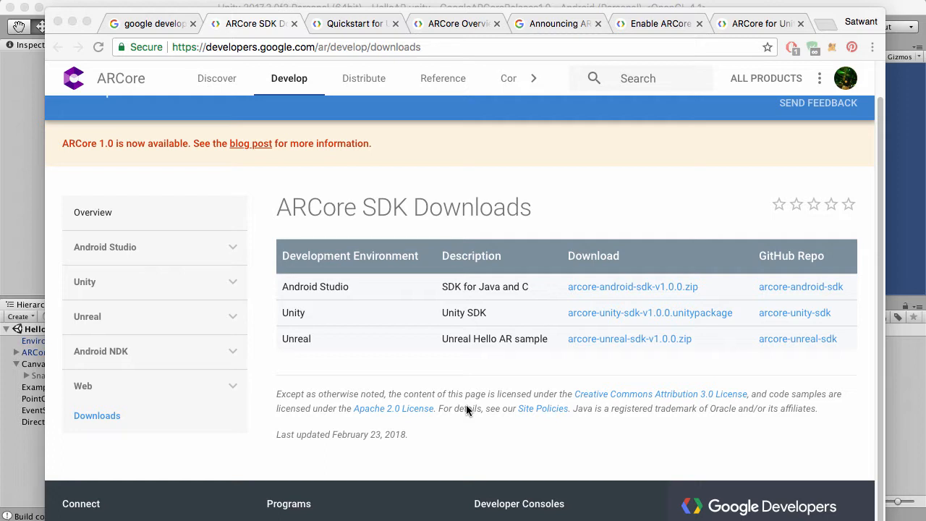
pyautogui.moveTo(566, 355)
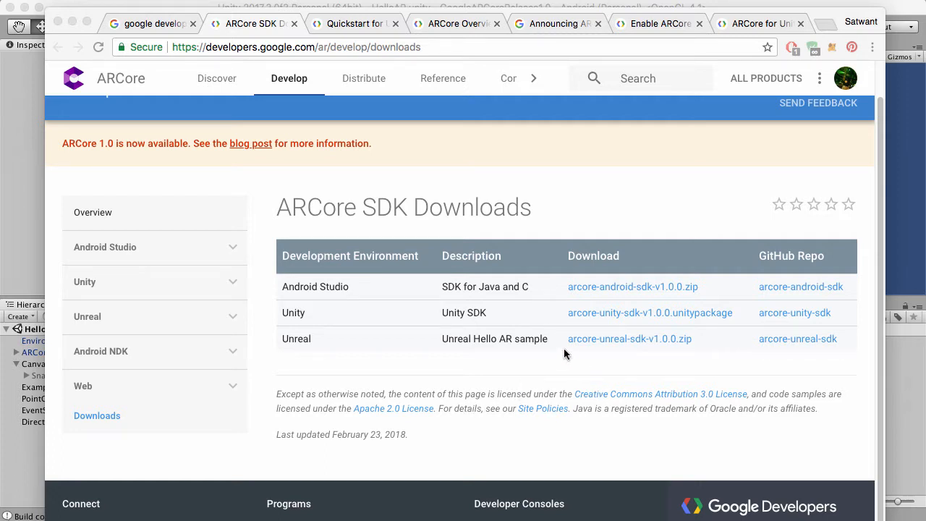
pyautogui.moveTo(566, 319)
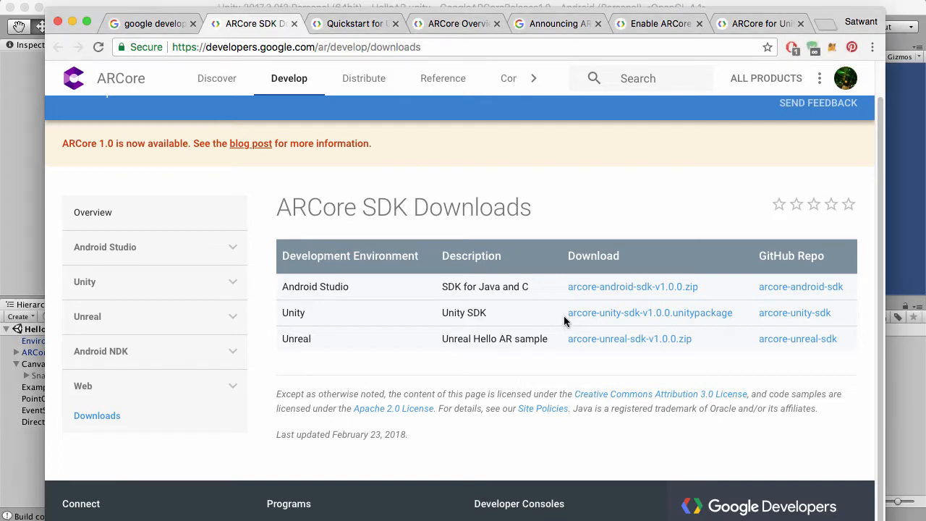
pyautogui.moveTo(267, 73)
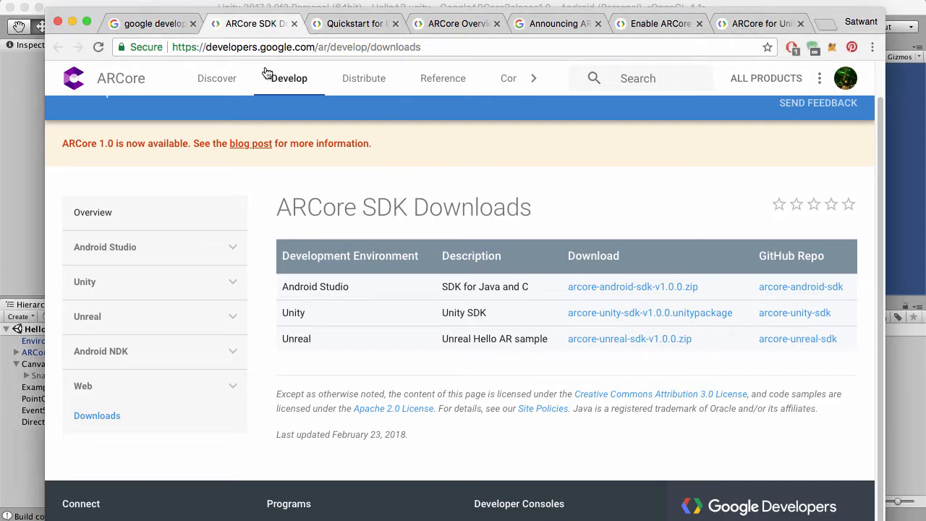
pyautogui.moveTo(556, 325)
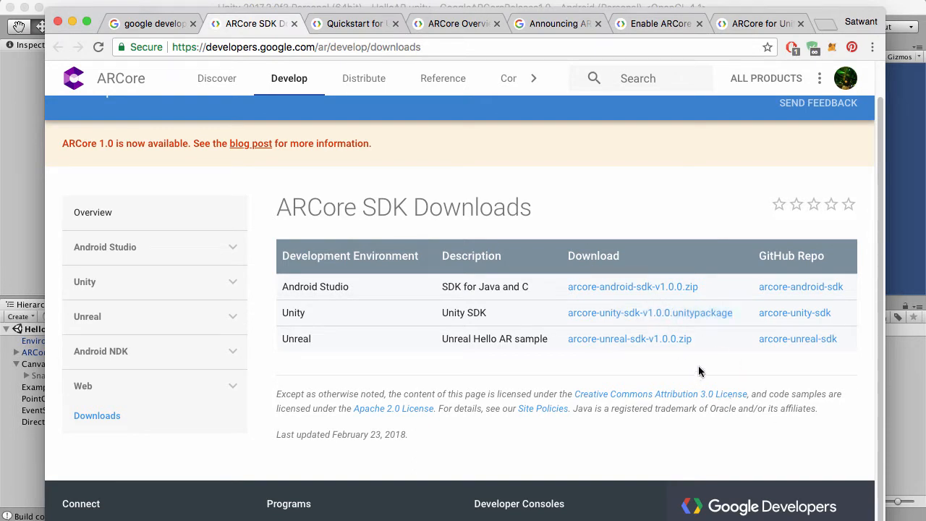
# Step: Switch to the Quickstart for Unity tab and scroll to 'Build and run the sample app'
pyautogui.click(361, 24)
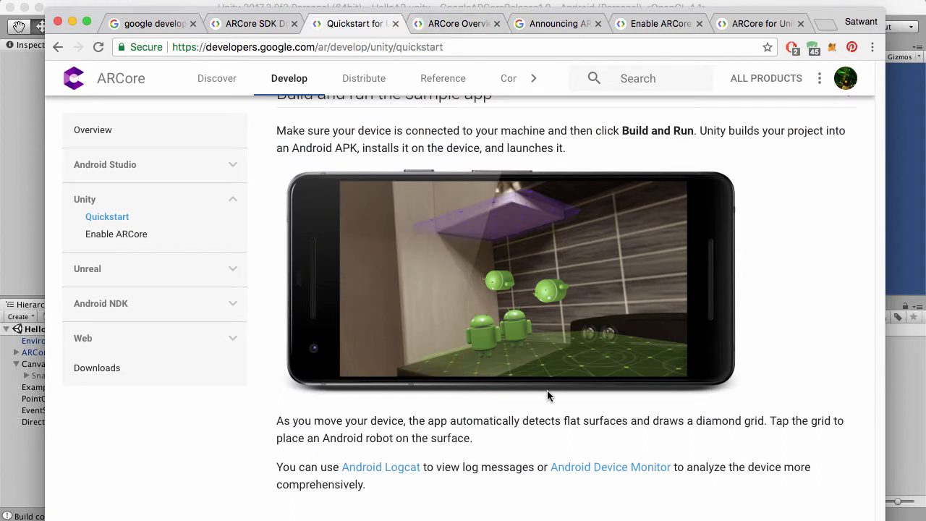
pyautogui.scroll(3)
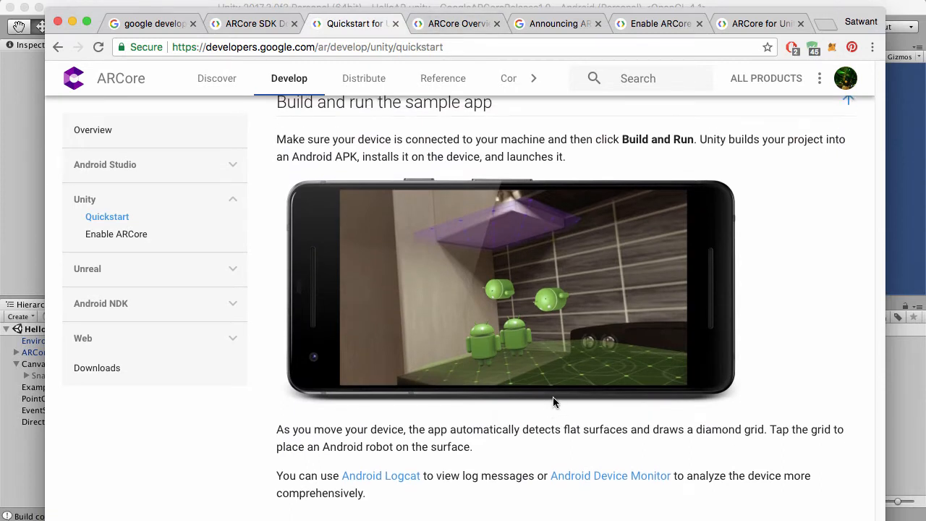
pyautogui.scroll(3)
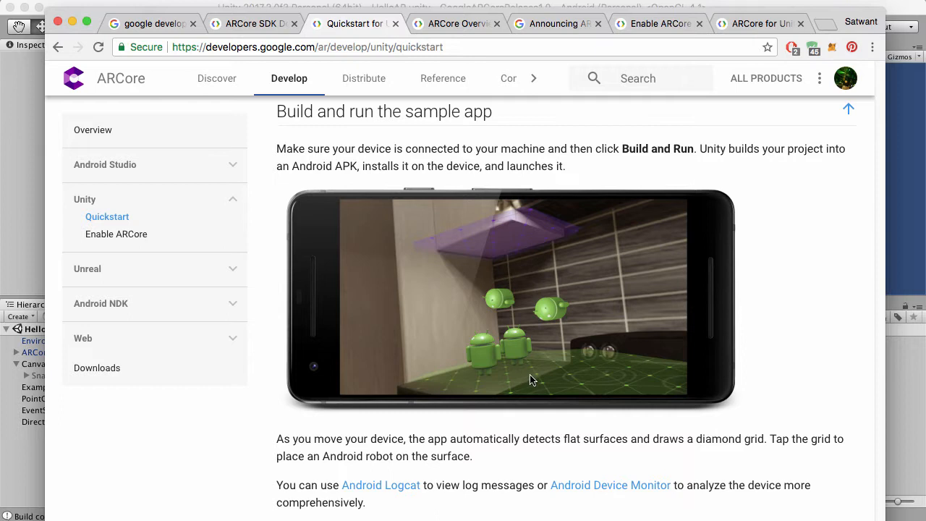
pyautogui.moveTo(541, 394)
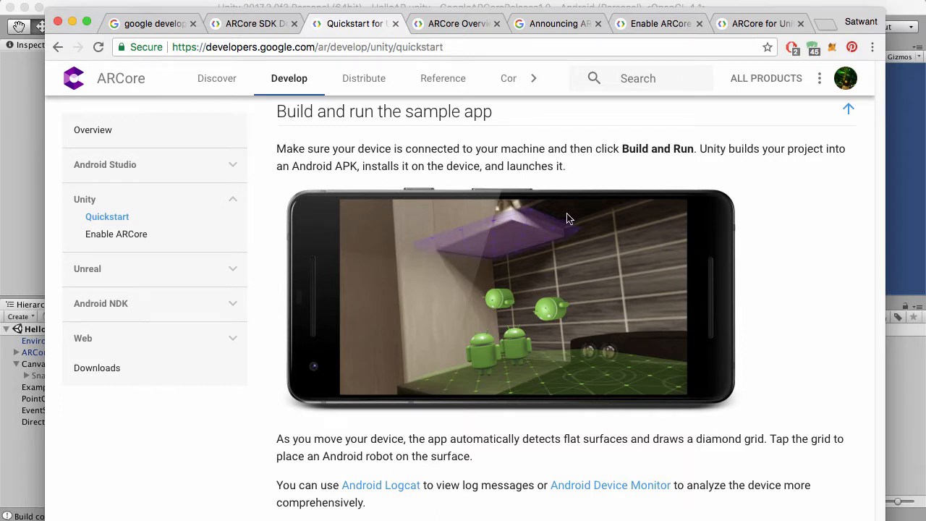
pyautogui.moveTo(446, 234)
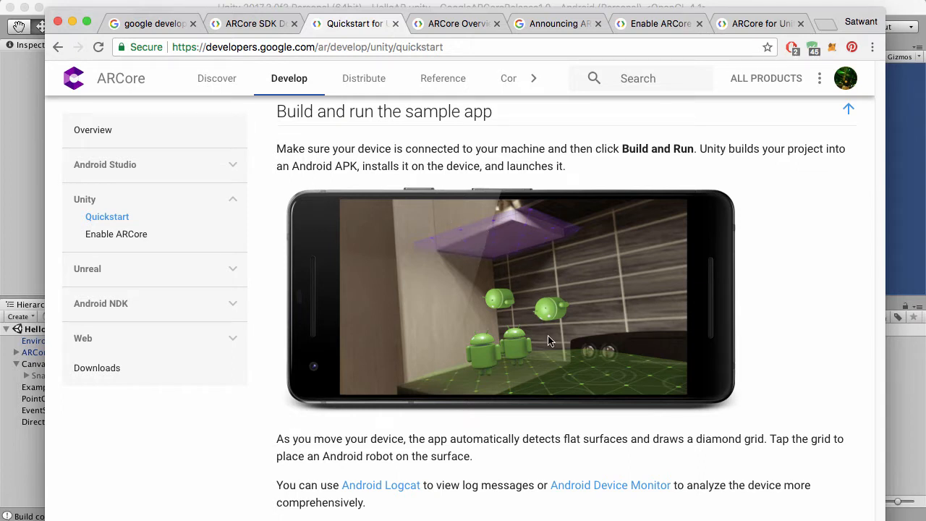
pyautogui.moveTo(561, 335)
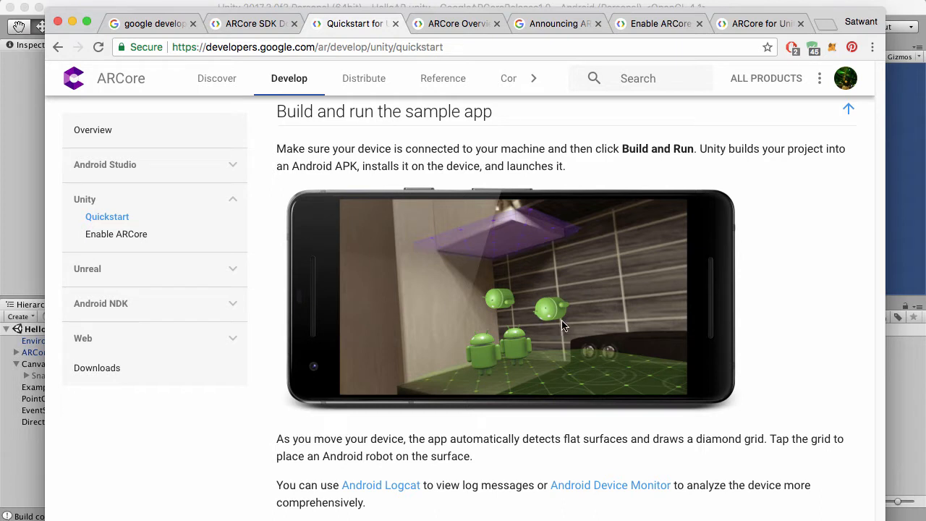
pyautogui.moveTo(536, 322)
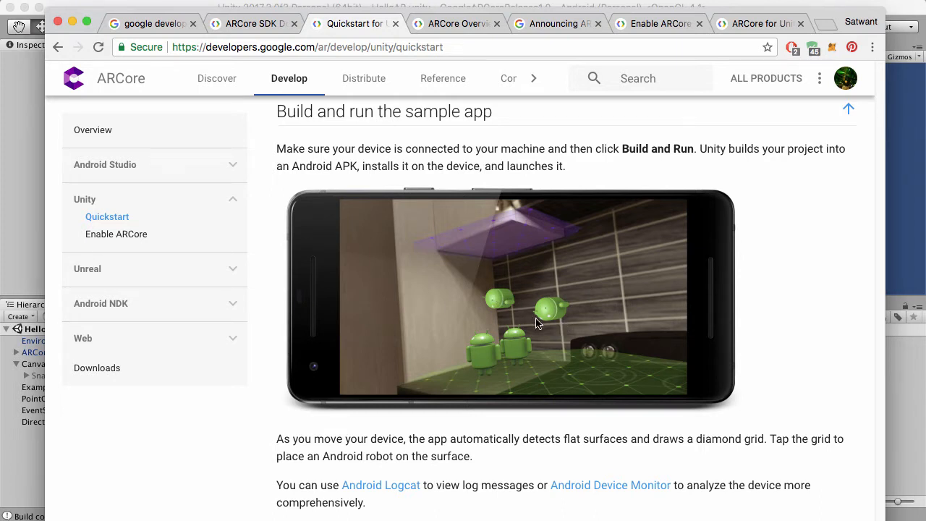
pyautogui.moveTo(565, 316)
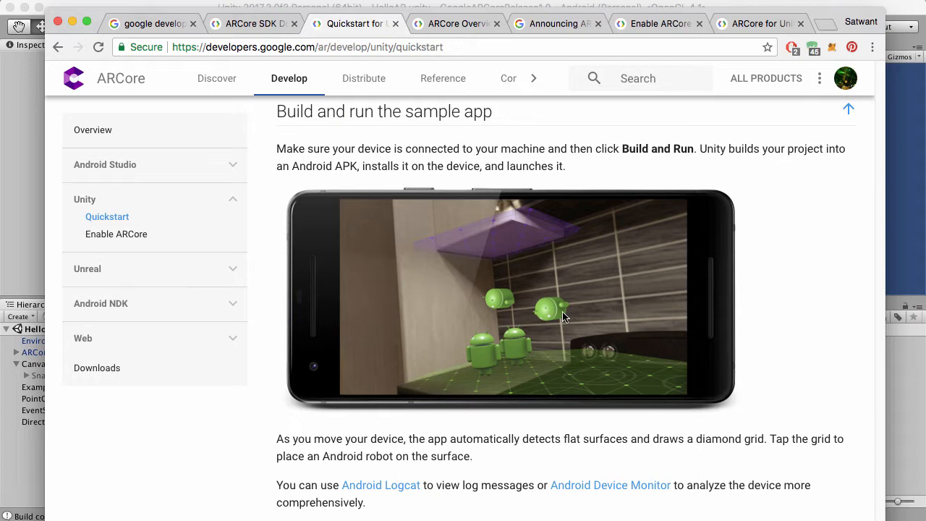
pyautogui.moveTo(553, 319)
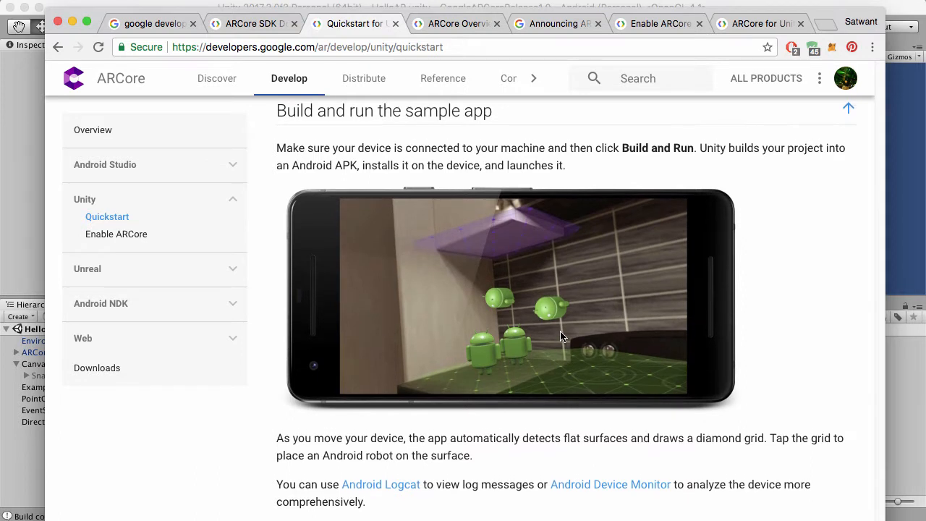
pyautogui.moveTo(460, 234)
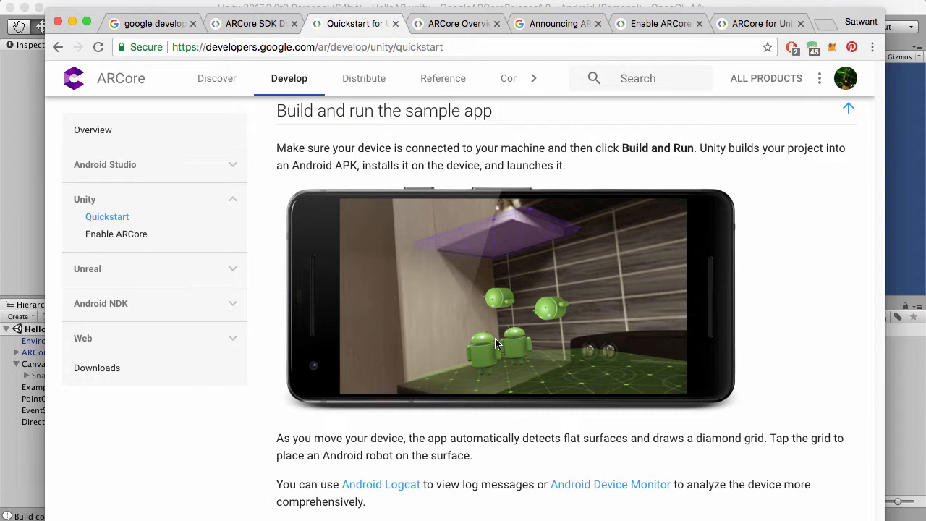
pyautogui.moveTo(507, 322)
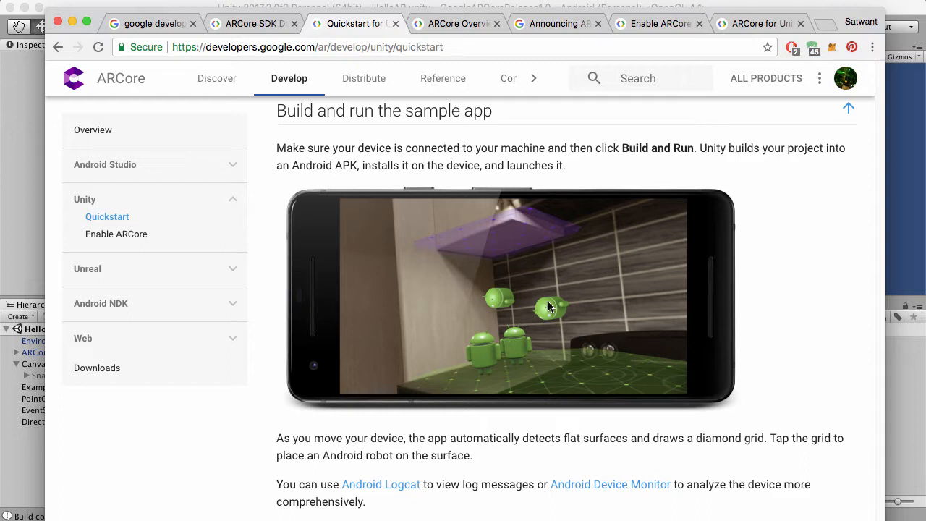
pyautogui.moveTo(572, 330)
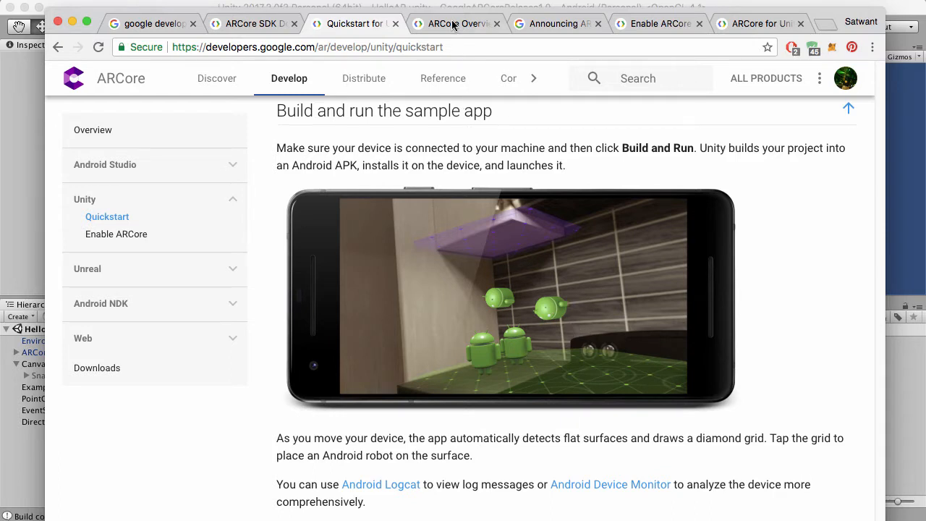
# Step: Scroll the ARCore Overview's supported devices list, then switch to the ARCore 1.0 blog post
pyautogui.click(459, 24)
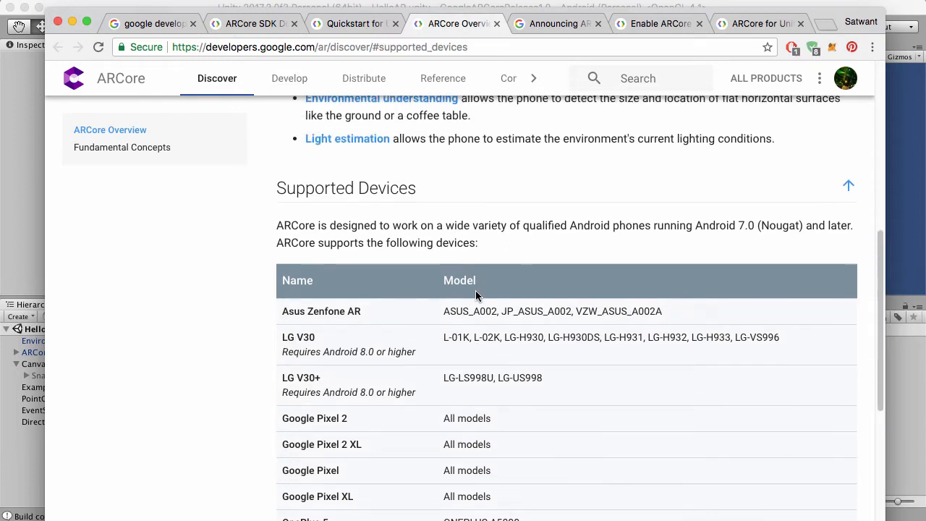
pyautogui.scroll(-3)
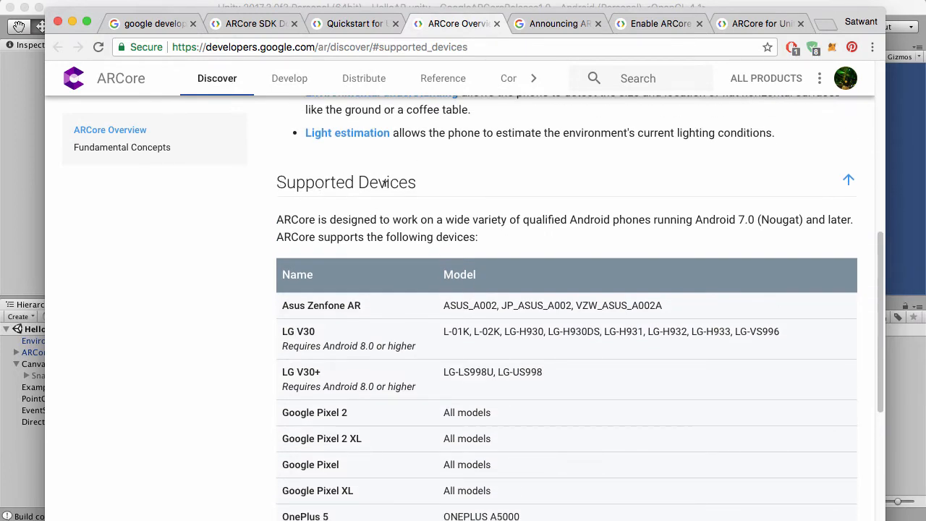
pyautogui.scroll(-3)
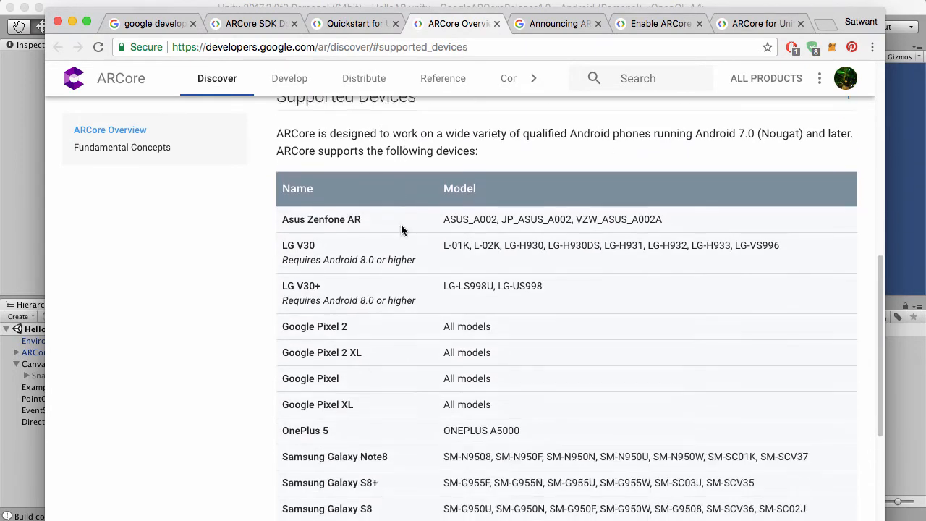
pyautogui.scroll(-3)
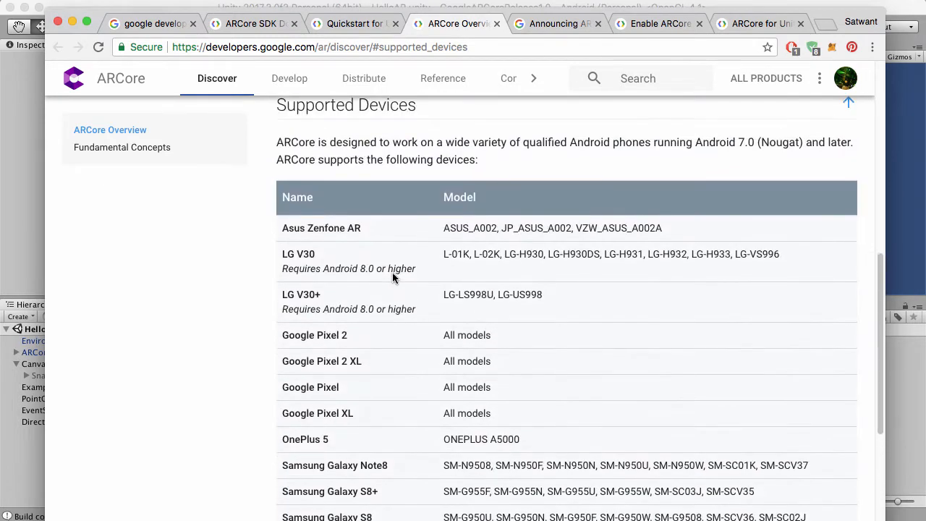
pyautogui.click(557, 23)
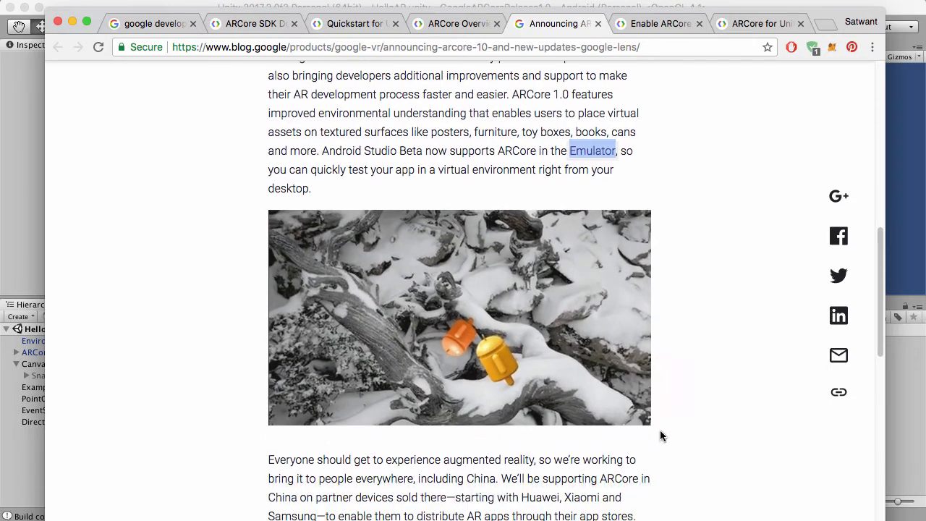
# Step: Advance through four partner-app slides in the ARCore 1.0 article, then scroll back up
pyautogui.scroll(-3)
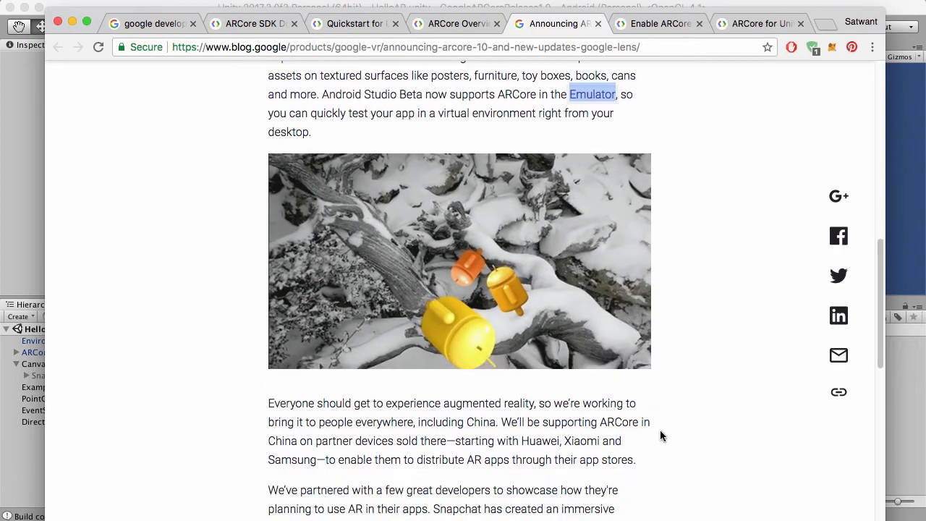
pyautogui.scroll(-3)
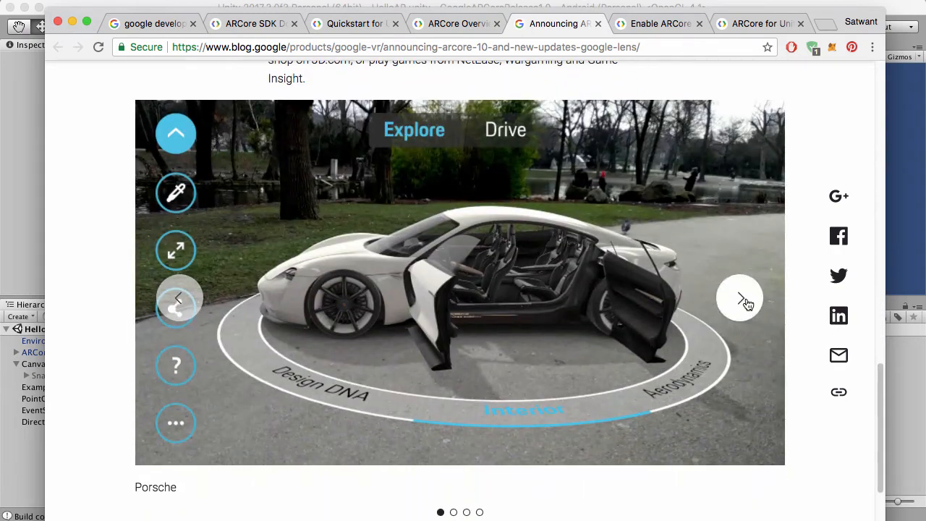
pyautogui.click(739, 297)
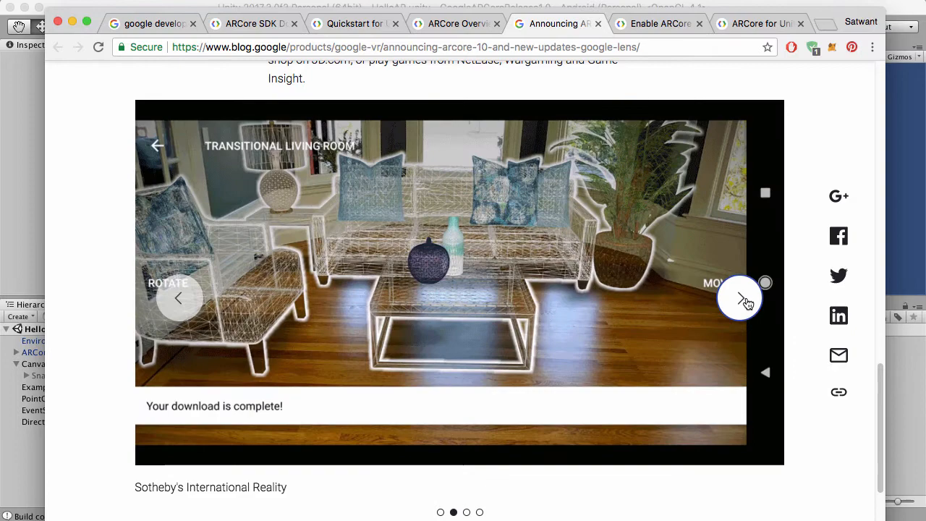
pyautogui.click(740, 298)
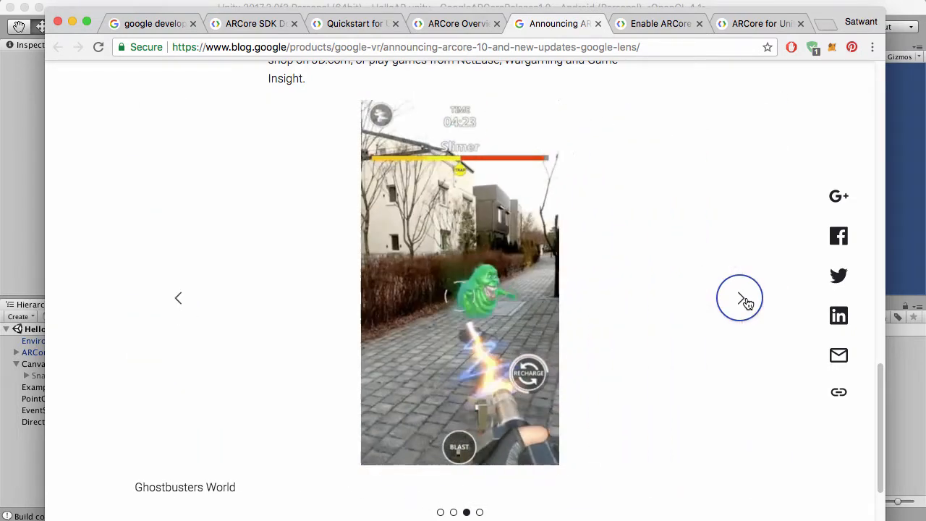
pyautogui.click(739, 298)
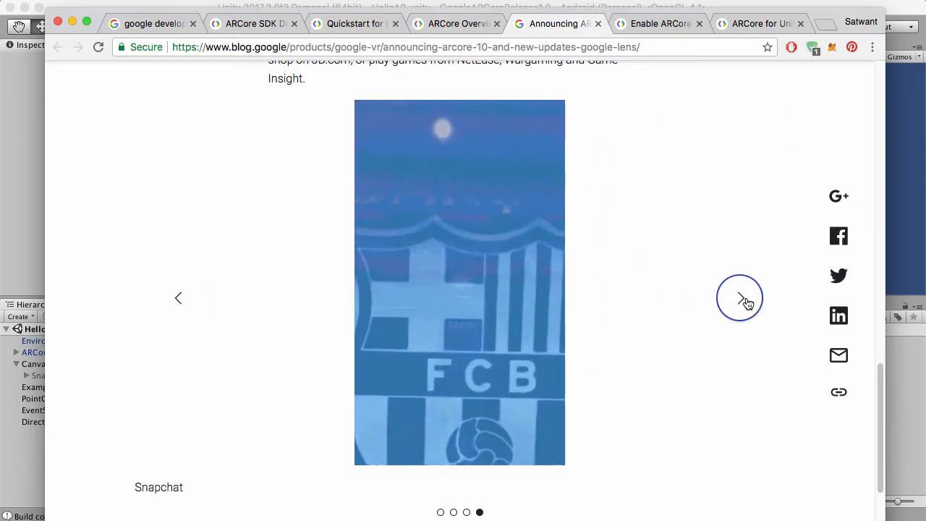
pyautogui.click(739, 297)
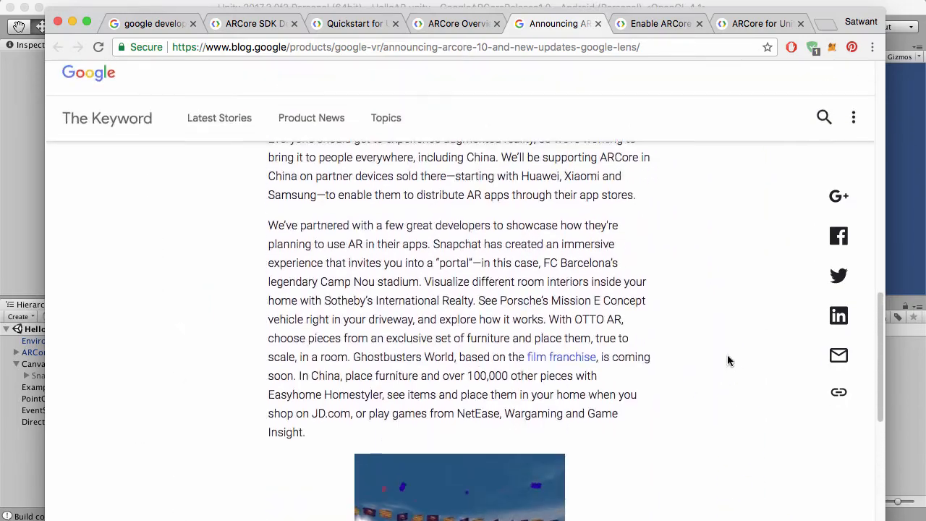
pyautogui.scroll(3)
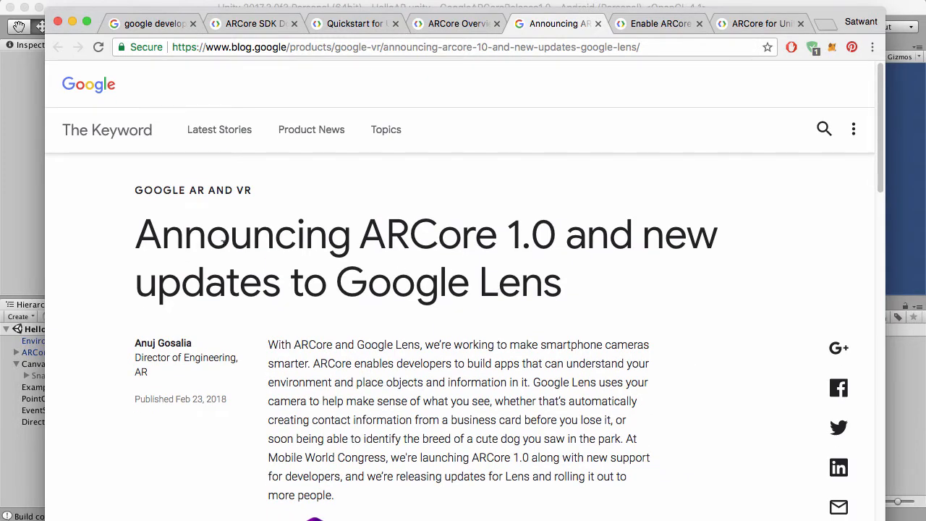
pyautogui.moveTo(676, 414)
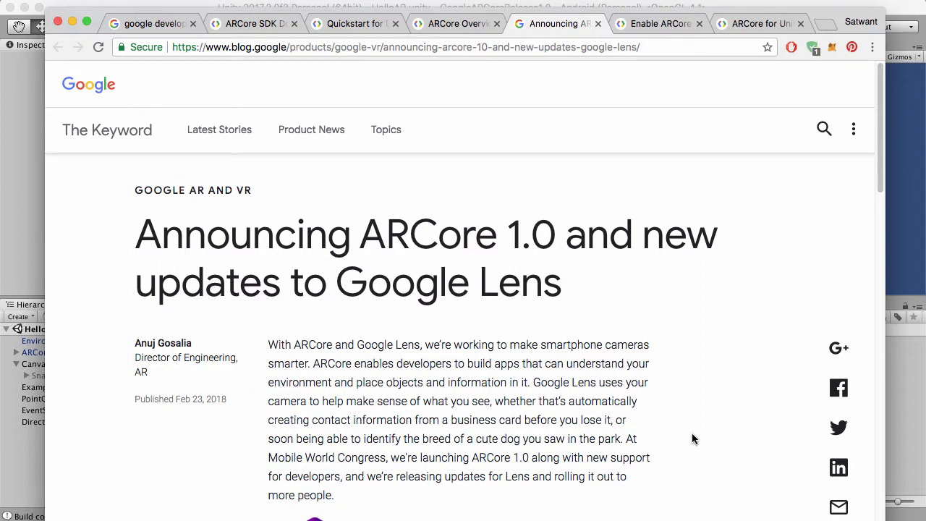
pyautogui.moveTo(457, 32)
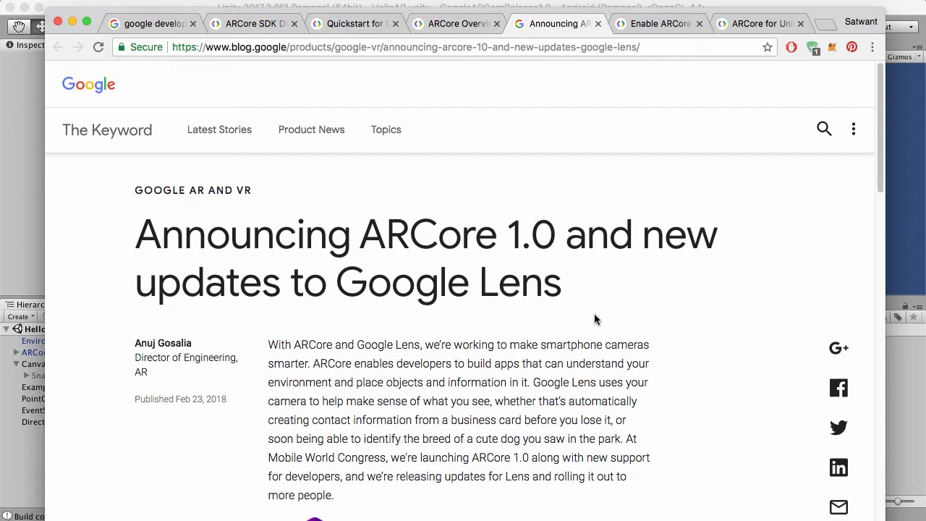
pyautogui.moveTo(596, 324)
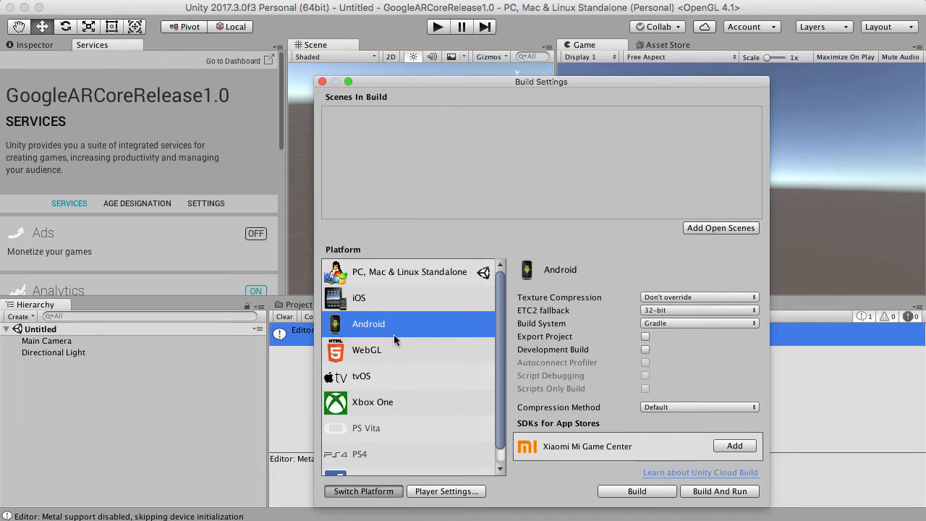
# Step: Select Android as the target platform in Build Settings
pyautogui.click(363, 491)
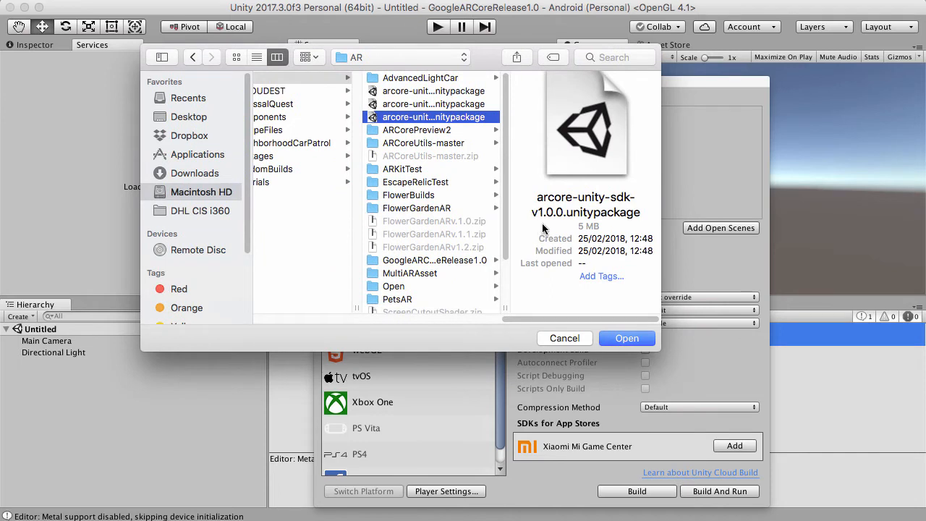
pyautogui.moveTo(643, 233)
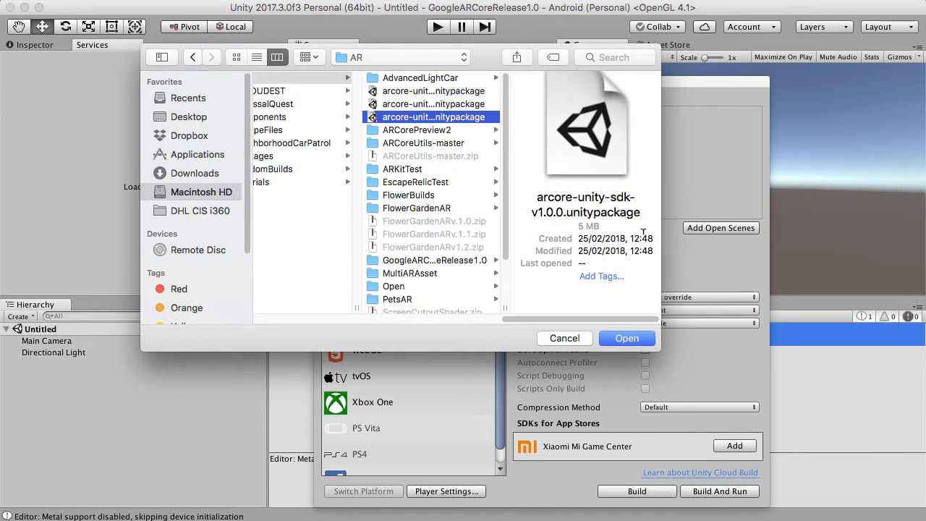
pyautogui.moveTo(626, 338)
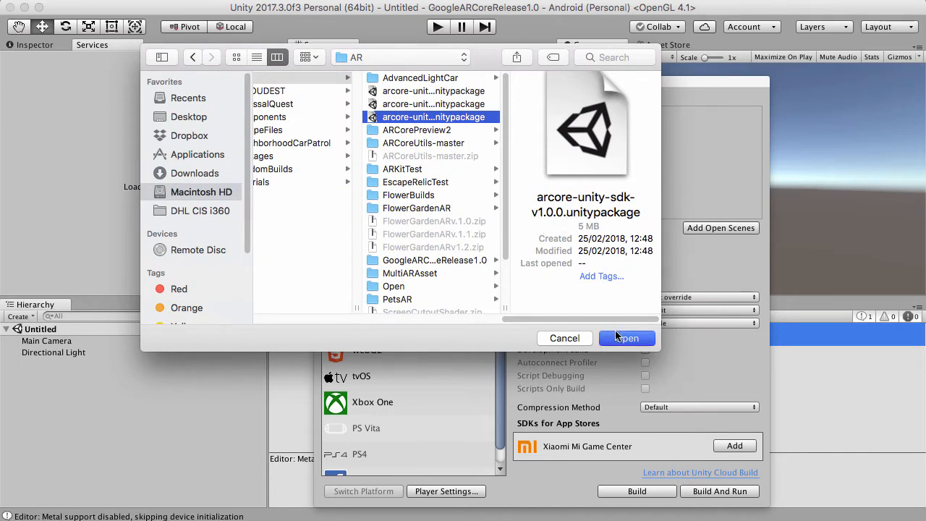
# Step: Open arcore-unity-sdk-v1.0.0.unitypackage for import
pyautogui.click(627, 337)
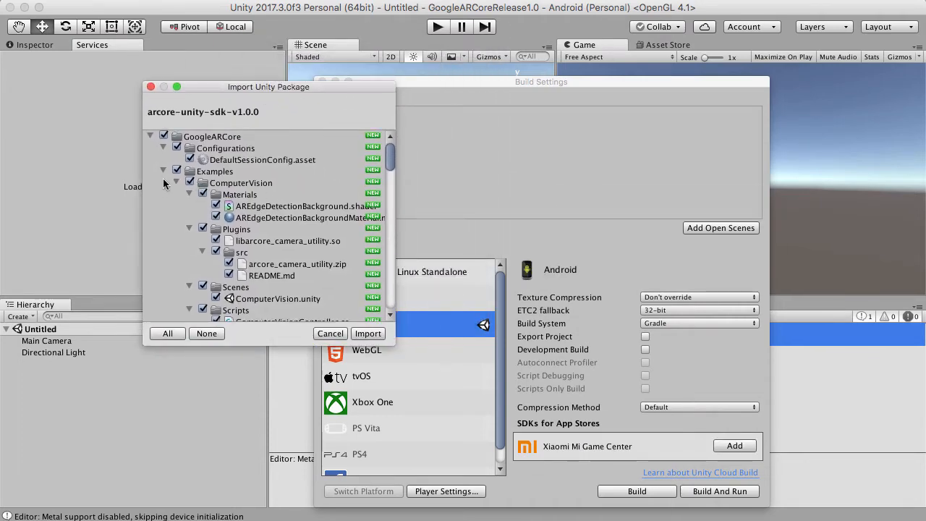
# Step: Review the GoogleARCore package contents with everything checked and import them all
pyautogui.scroll(-3)
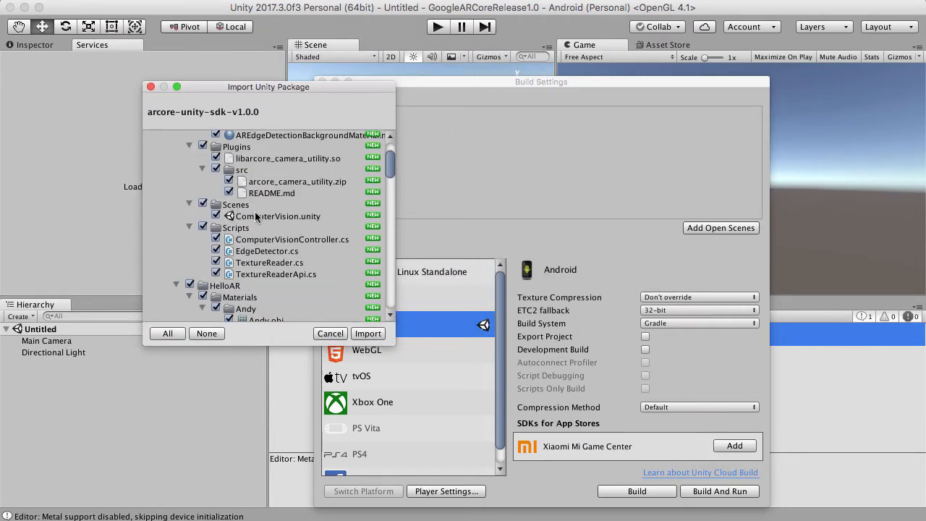
pyautogui.scroll(-3)
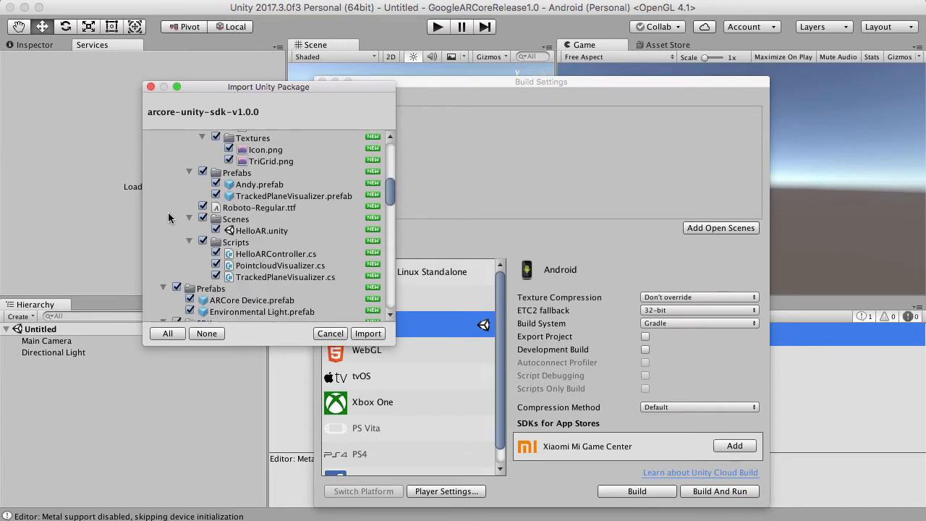
pyautogui.scroll(-3)
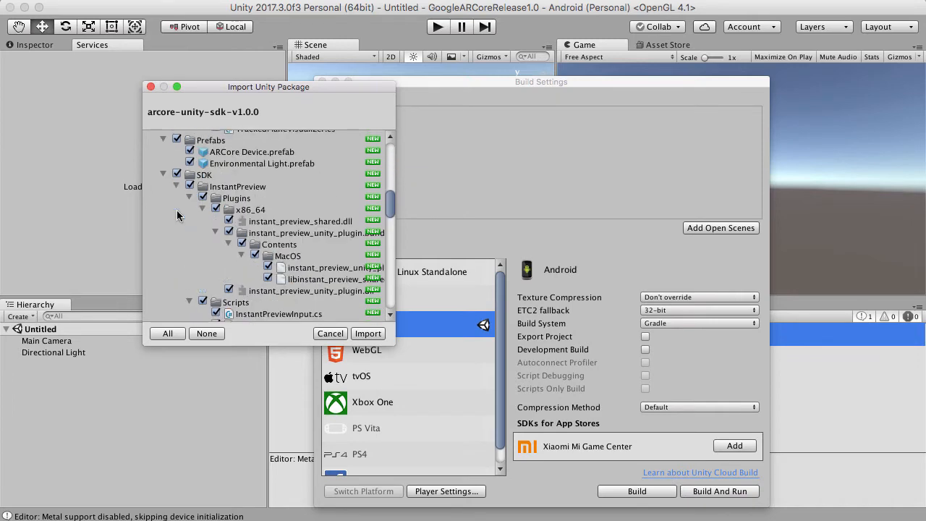
pyautogui.scroll(-3)
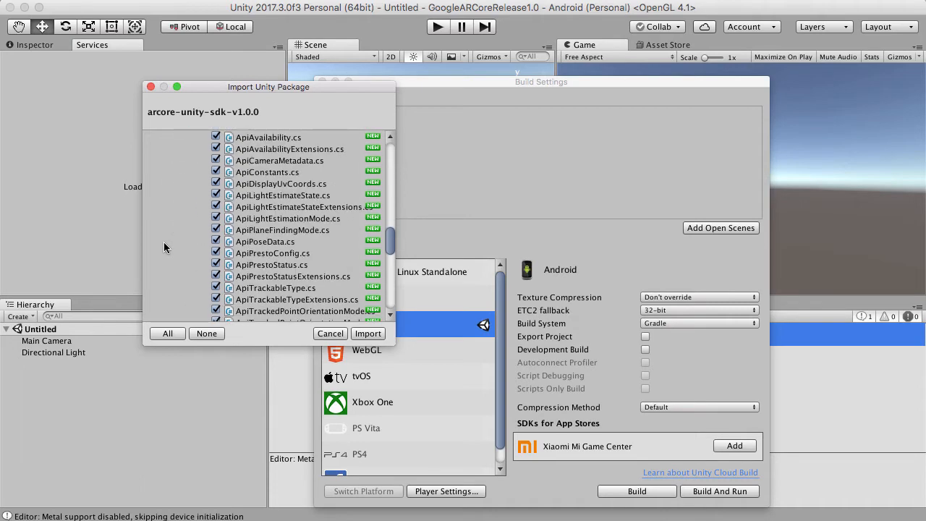
pyautogui.click(367, 333)
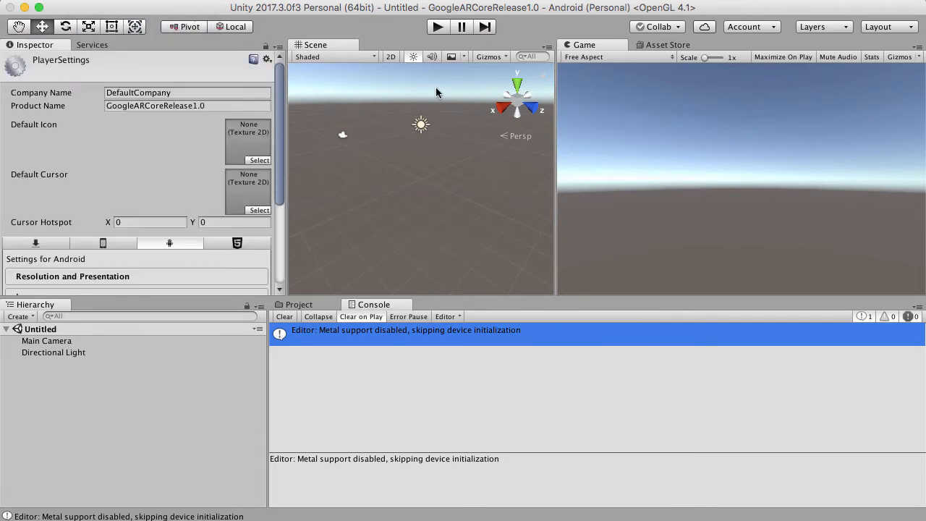
# Step: Expand Android Resolution and Presentation settings and scroll down to the Identification fields
pyautogui.scroll(-3)
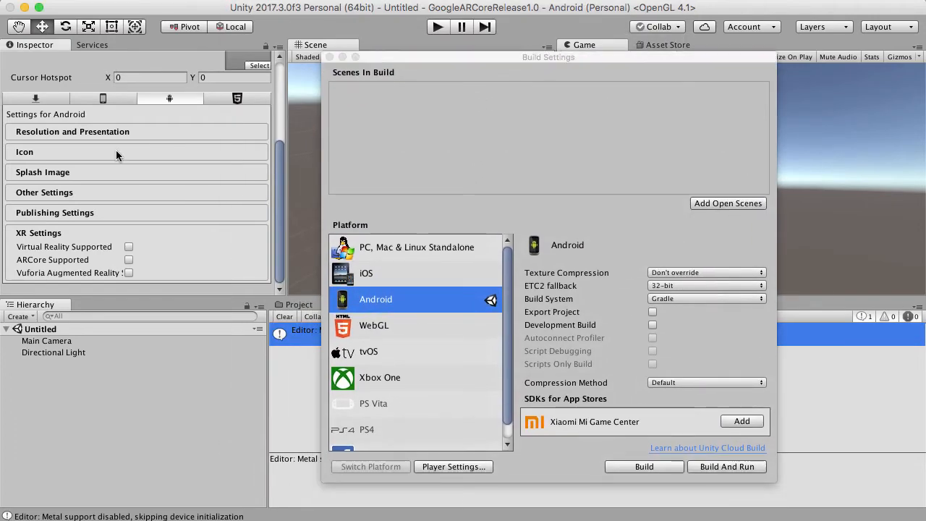
pyautogui.click(72, 131)
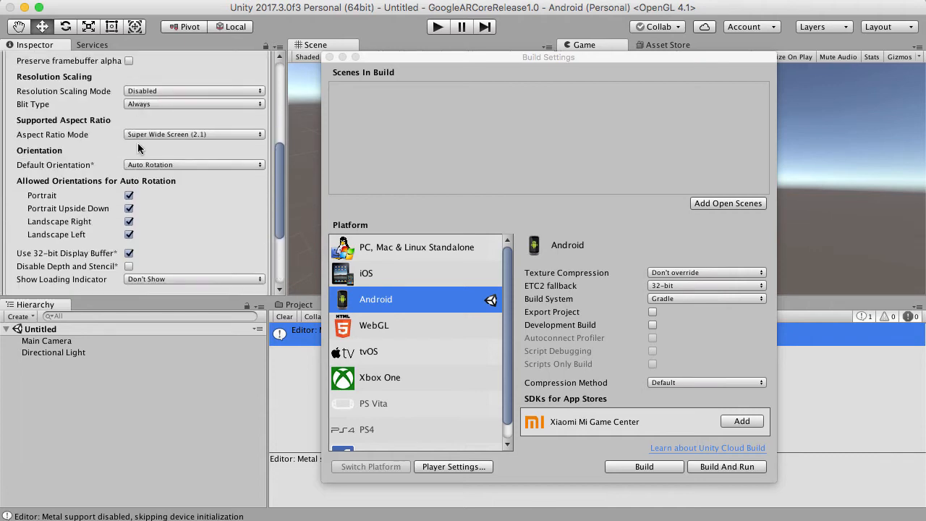
pyautogui.scroll(-3)
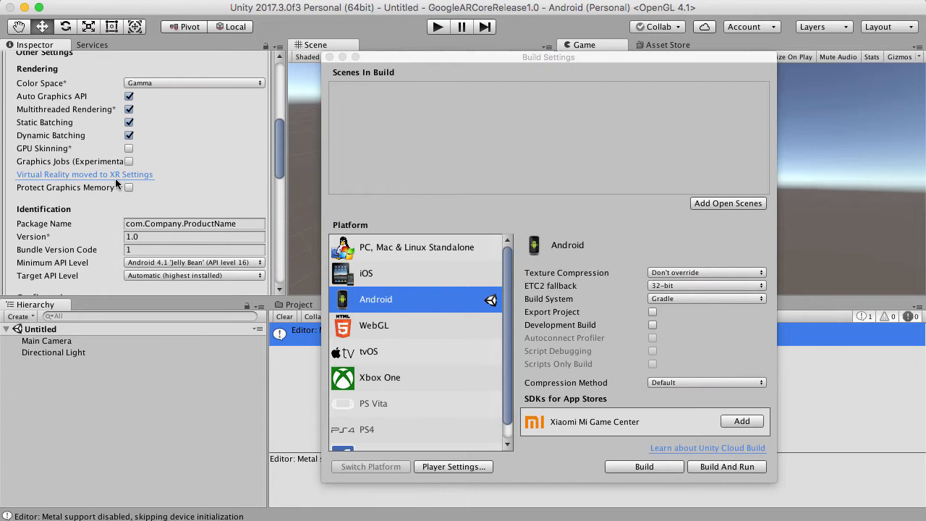
pyautogui.moveTo(153, 187)
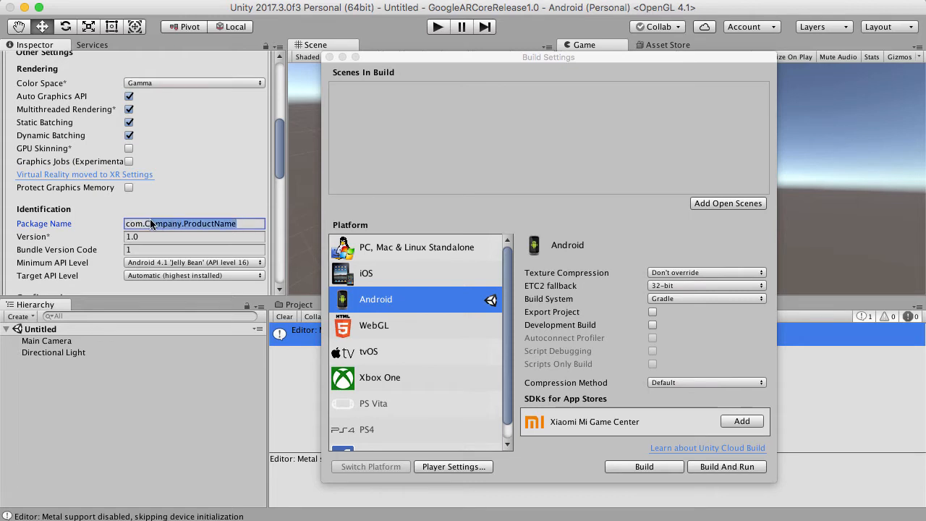
# Step: Set a 'com.Sa…' package name, minimum API Android 7.0 'Nougat' (24), and disable multithreaded rendering
pyautogui.write('com.Satwant.ARCore')
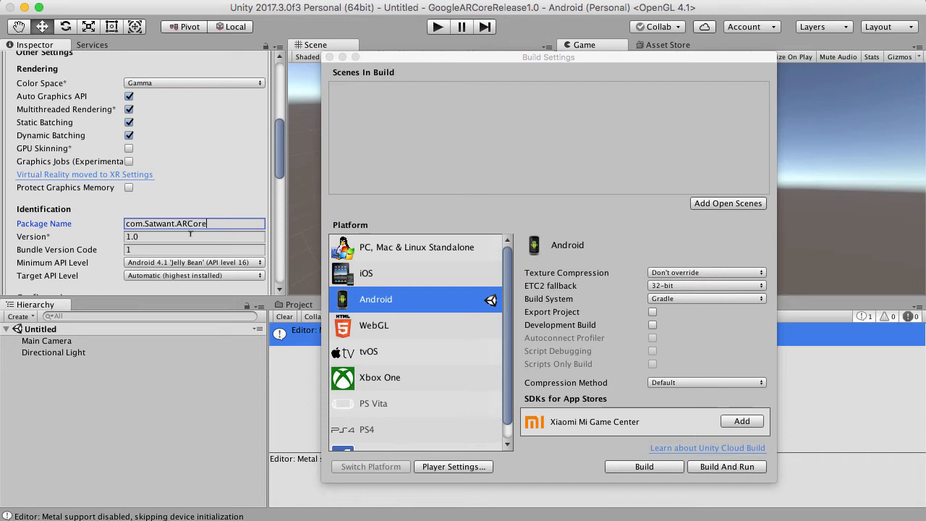
pyautogui.click(193, 262)
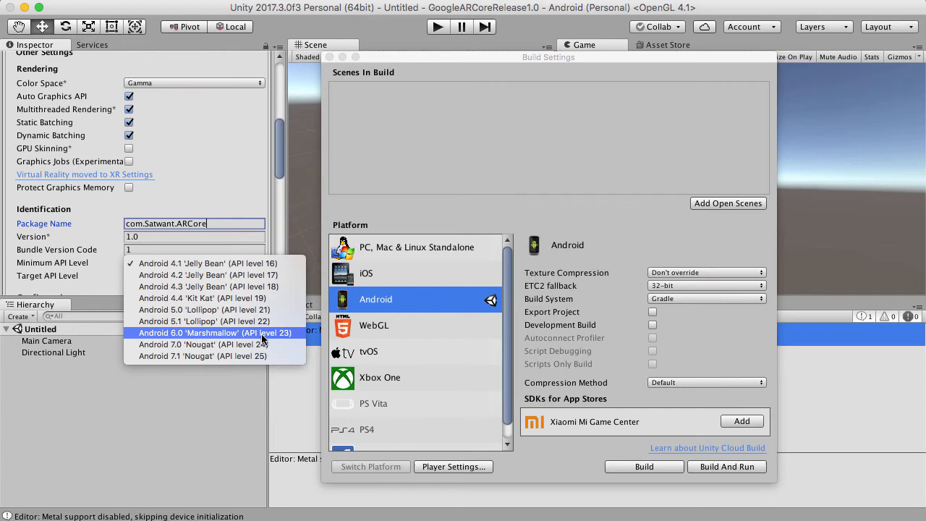
pyautogui.click(203, 345)
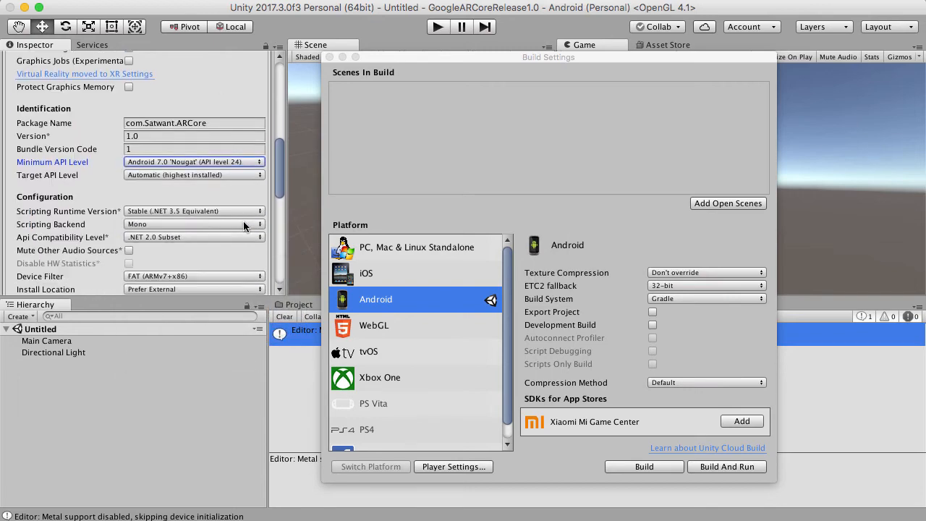
pyautogui.scroll(-3)
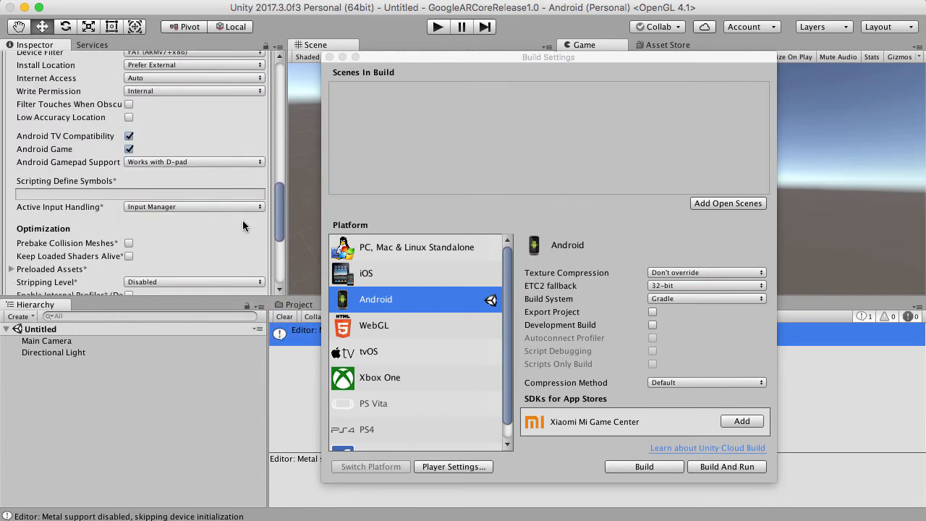
pyautogui.scroll(-3)
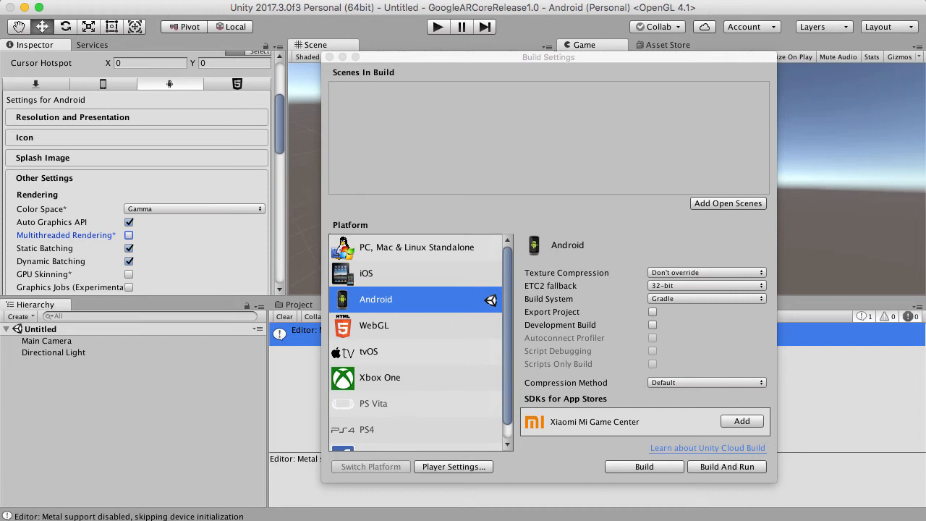
pyautogui.moveTo(336, 91)
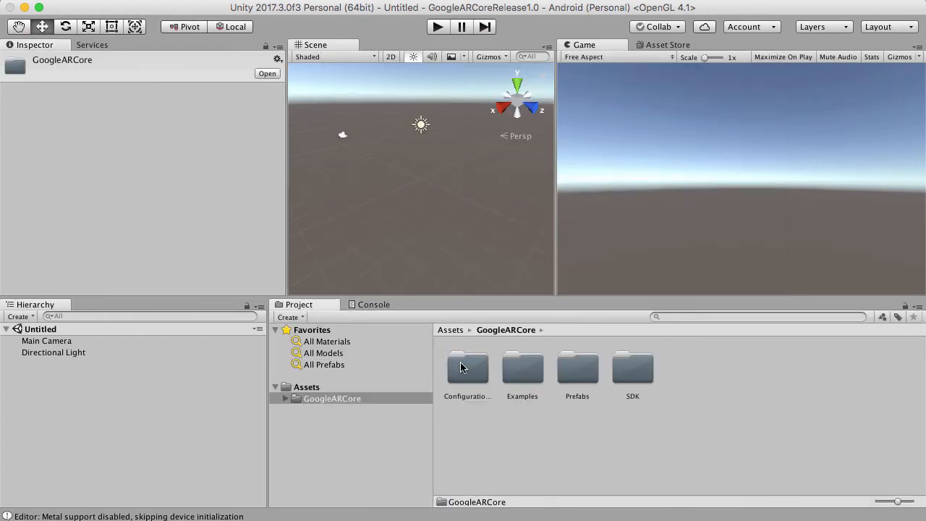
# Step: Open GoogleARCore > Examples > HelloAR > Scenes and remove the Untitled scene
pyautogui.doubleClick(522, 368)
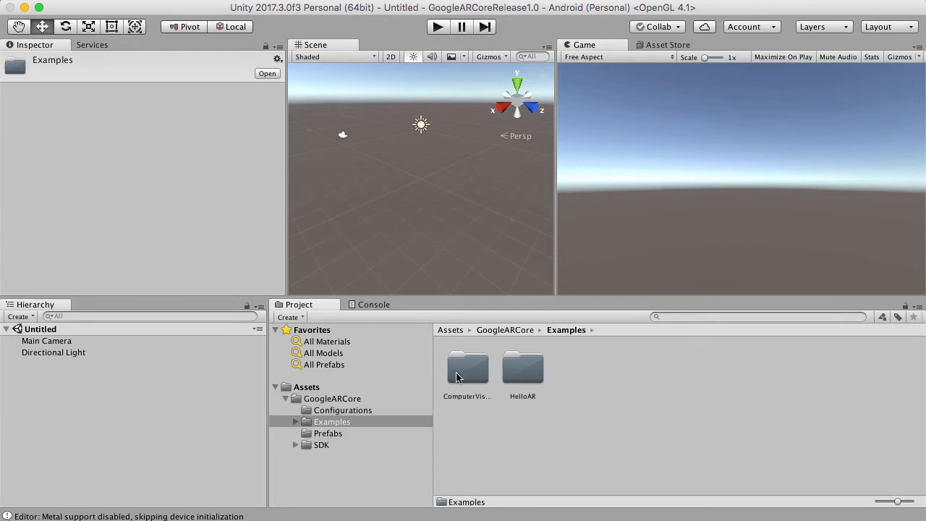
pyautogui.doubleClick(522, 369)
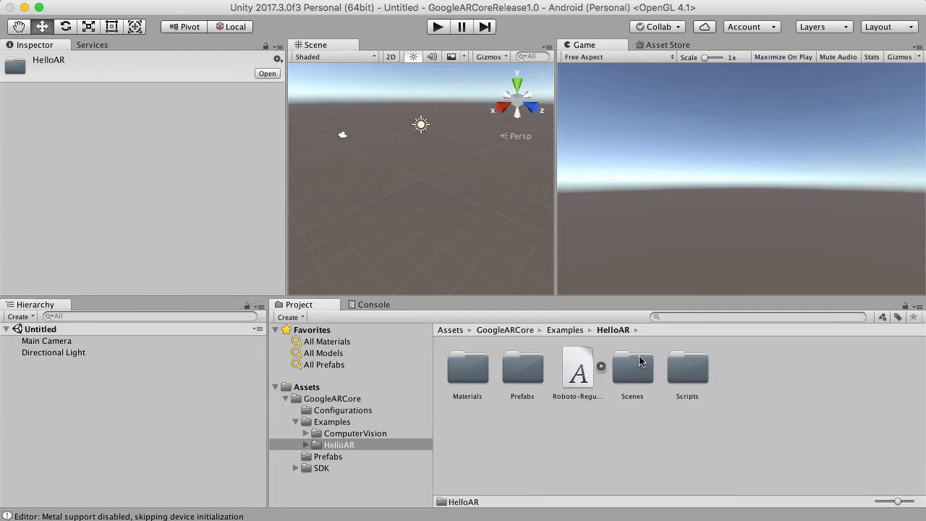
pyautogui.doubleClick(632, 365)
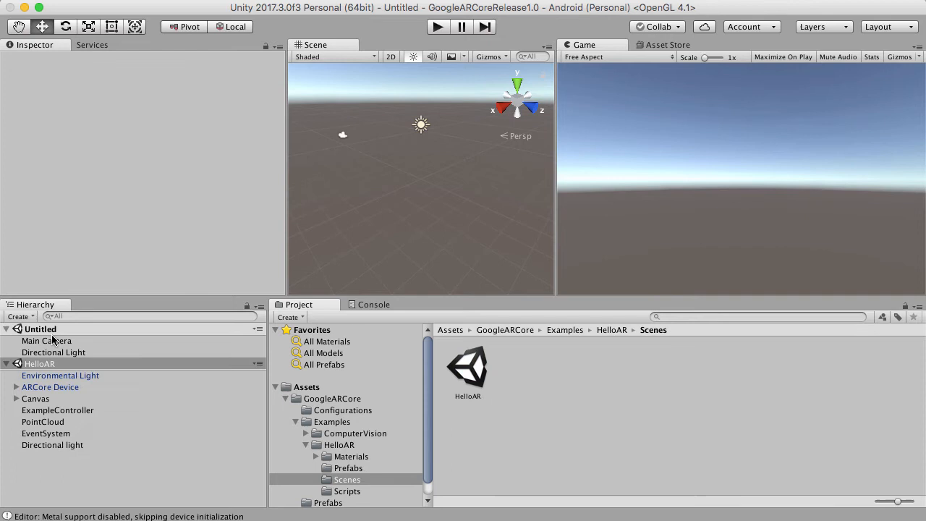
pyautogui.rightClick(40, 328)
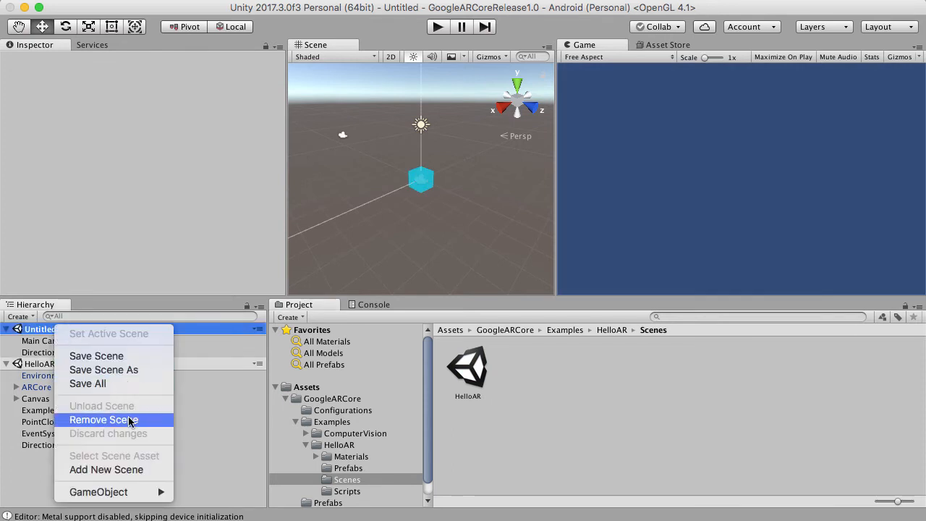
pyautogui.click(103, 419)
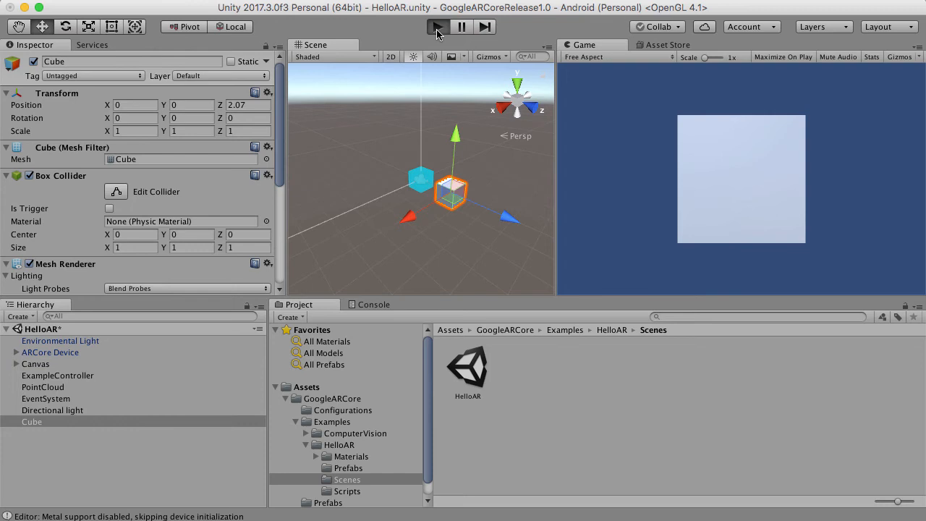
# Step: Play the HelloAR scene, check the ARCore exception logs, stop playback and clear the Console
pyautogui.click(436, 27)
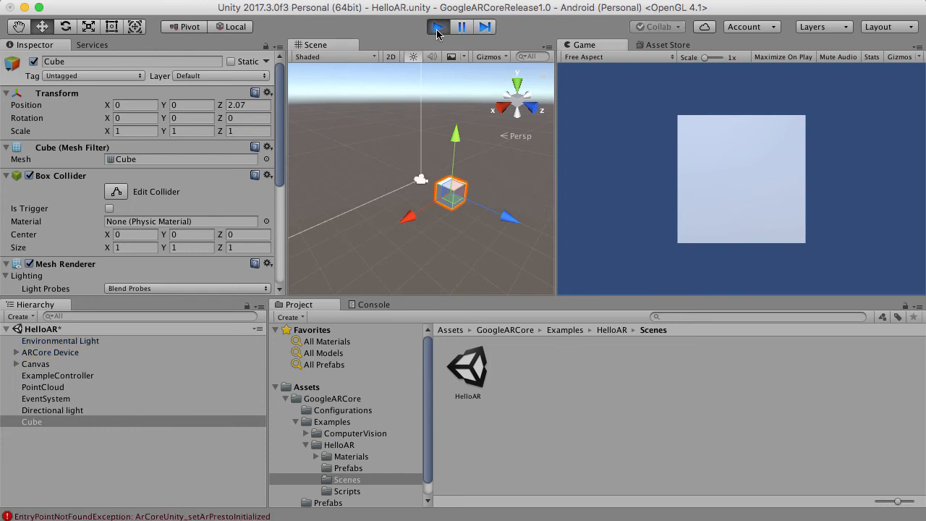
pyautogui.click(435, 27)
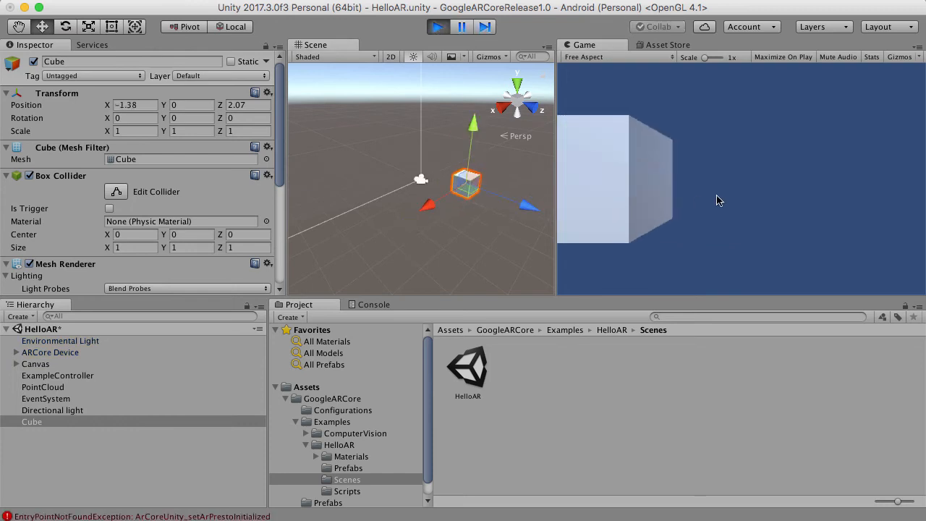
pyautogui.click(434, 27)
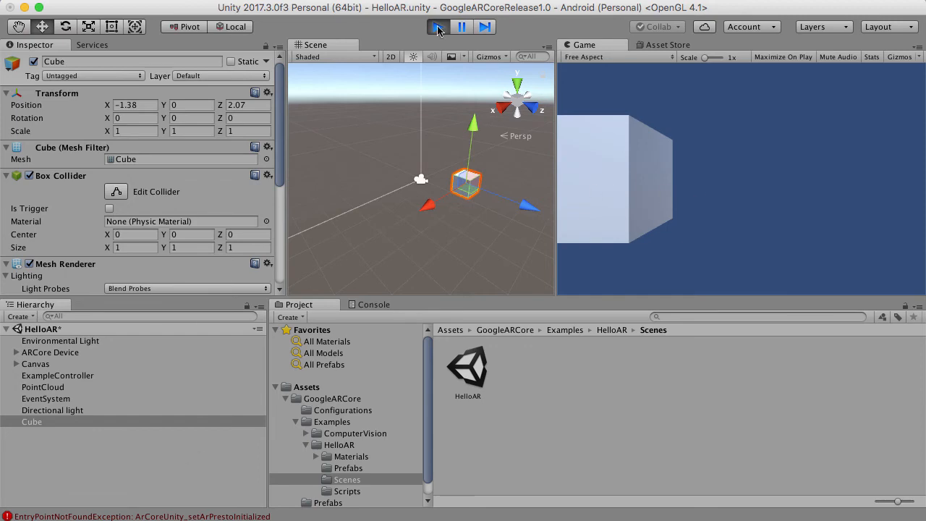
pyautogui.click(435, 27)
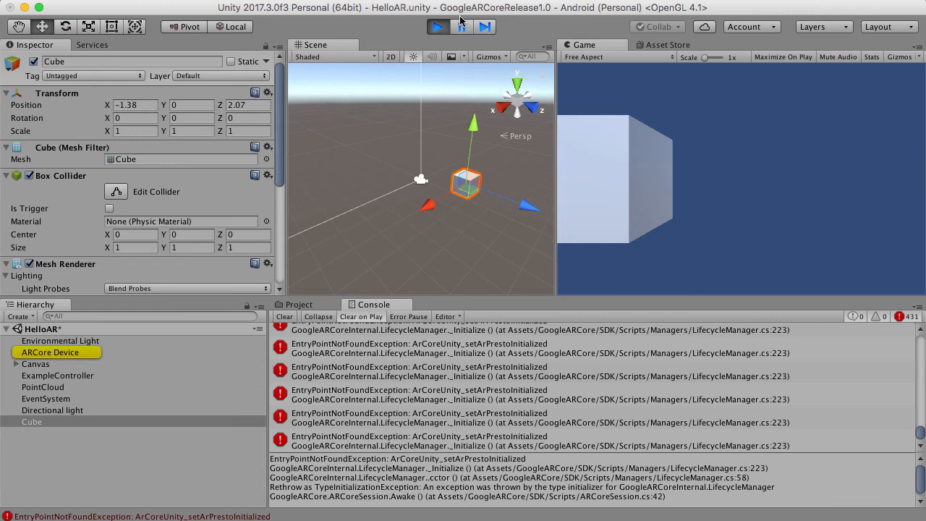
pyautogui.click(438, 27)
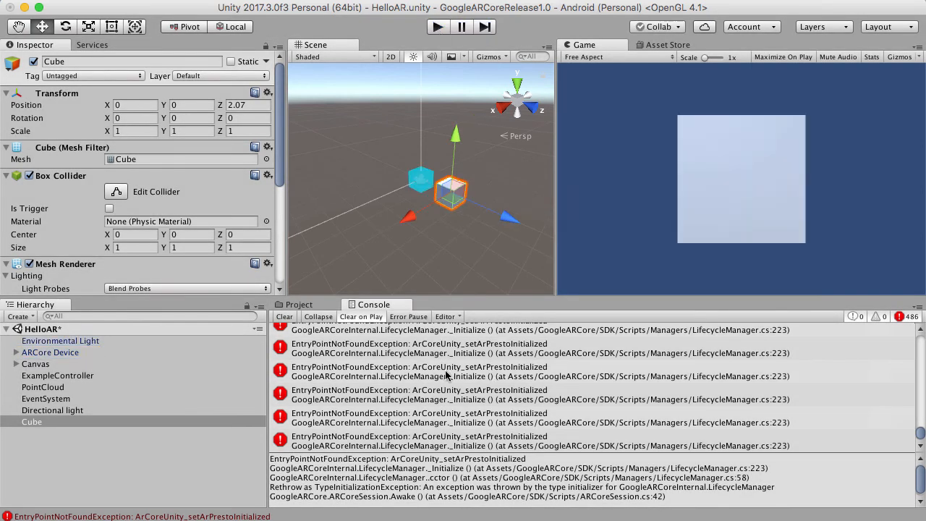
pyautogui.click(285, 316)
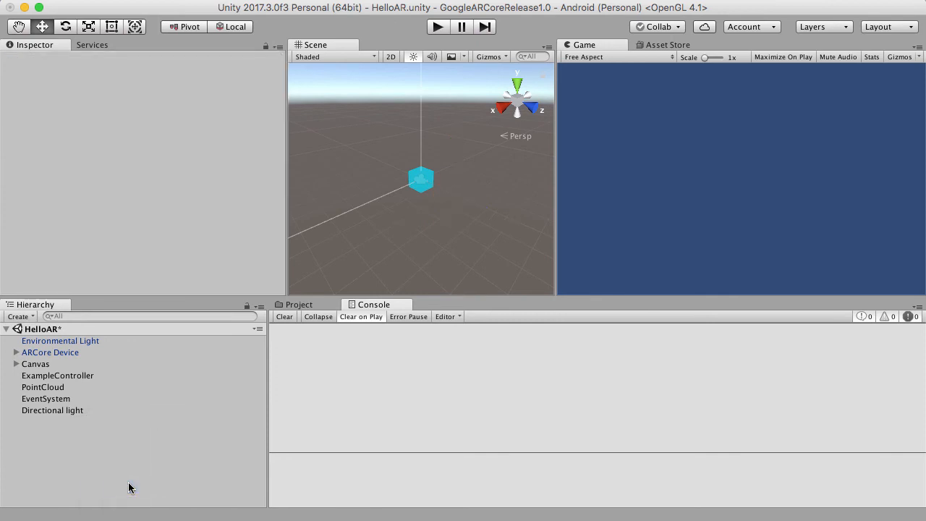
# Step: Select the HelloAR scene in the Hierarchy after removing the test Cube
pyautogui.click(38, 329)
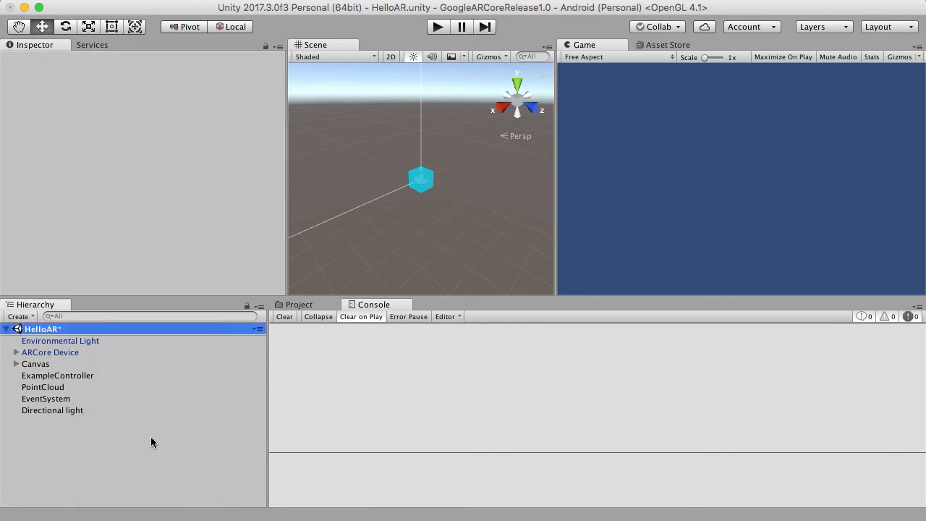